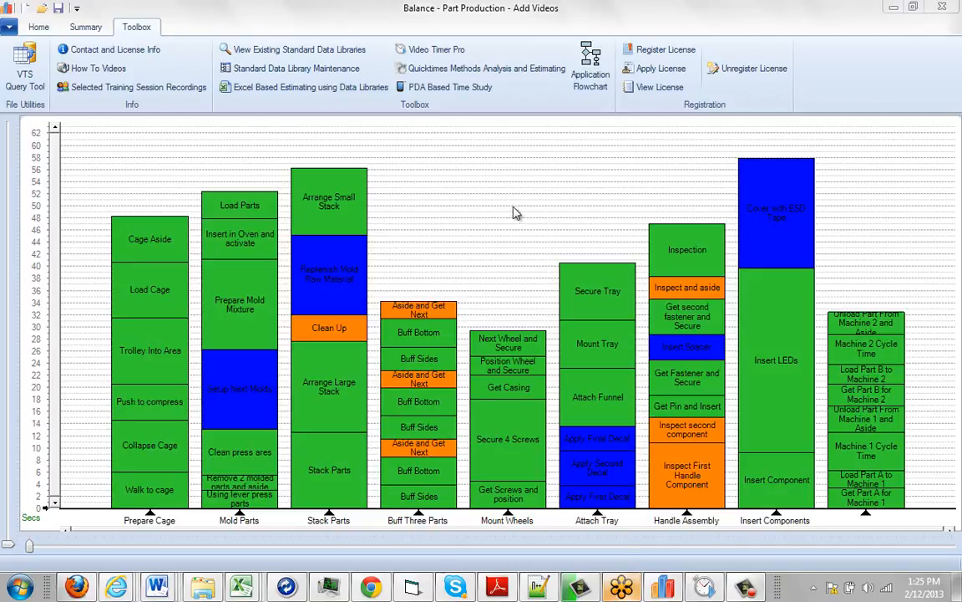
pyautogui.moveTo(485, 271)
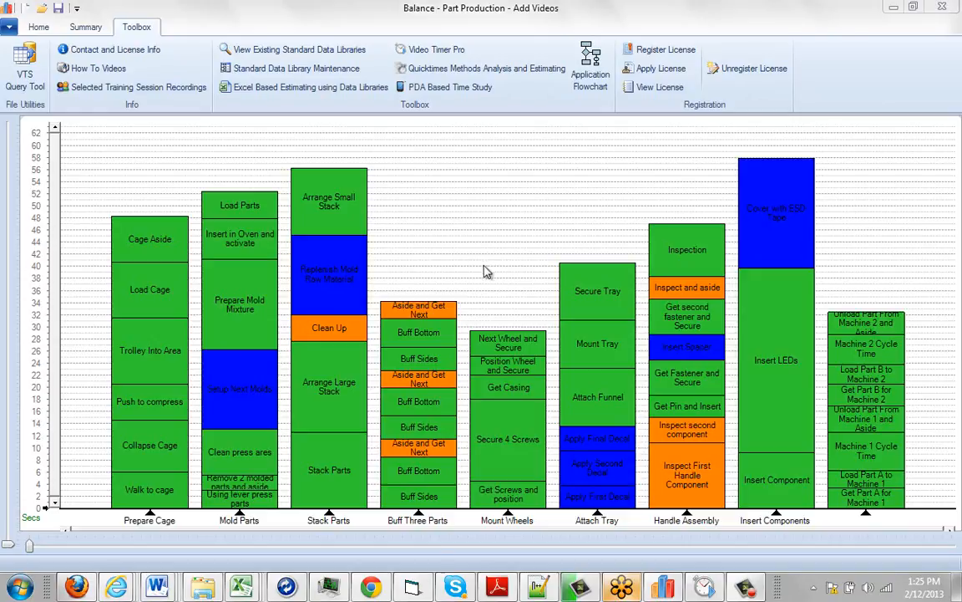
pyautogui.moveTo(161, 320)
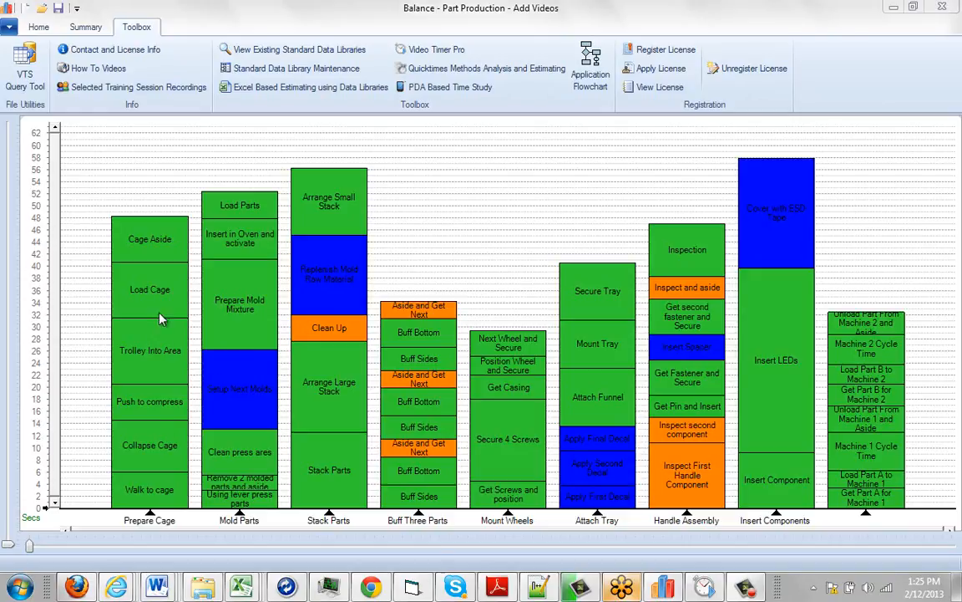
pyautogui.moveTo(140, 512)
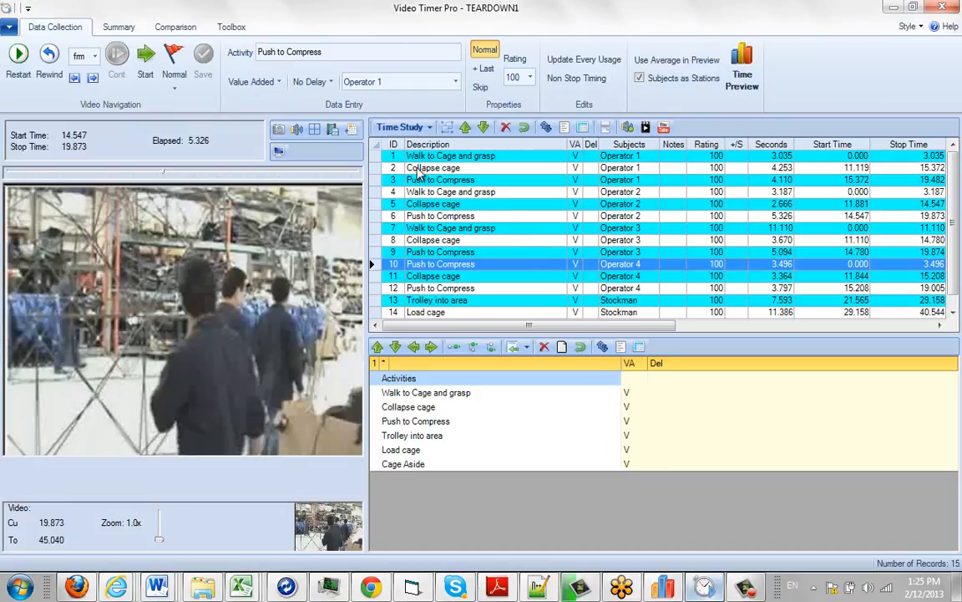
pyautogui.moveTo(475, 234)
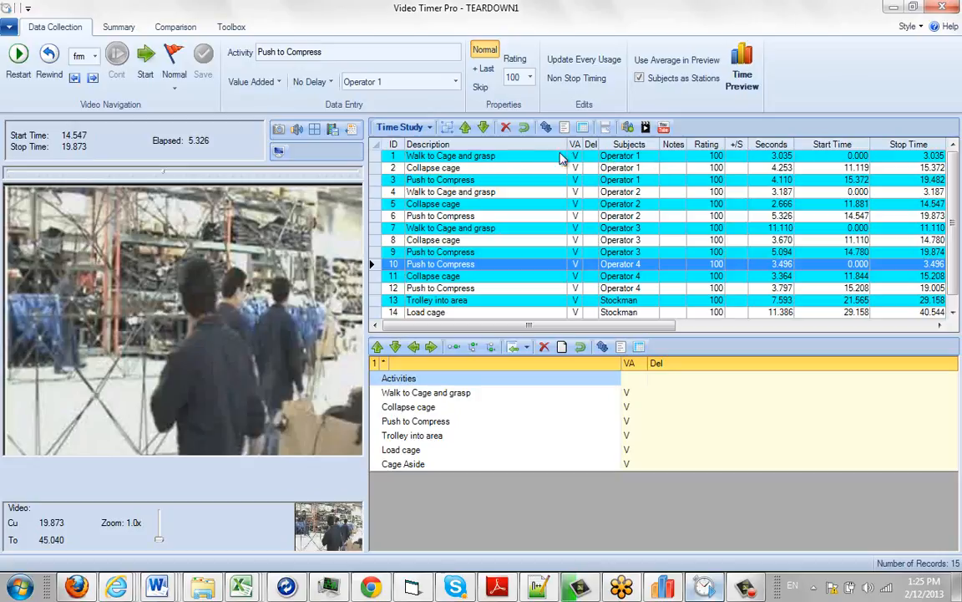
# Resume TEARDOWN1 playback and halt it at 24.544 seconds
pyautogui.click(19, 56)
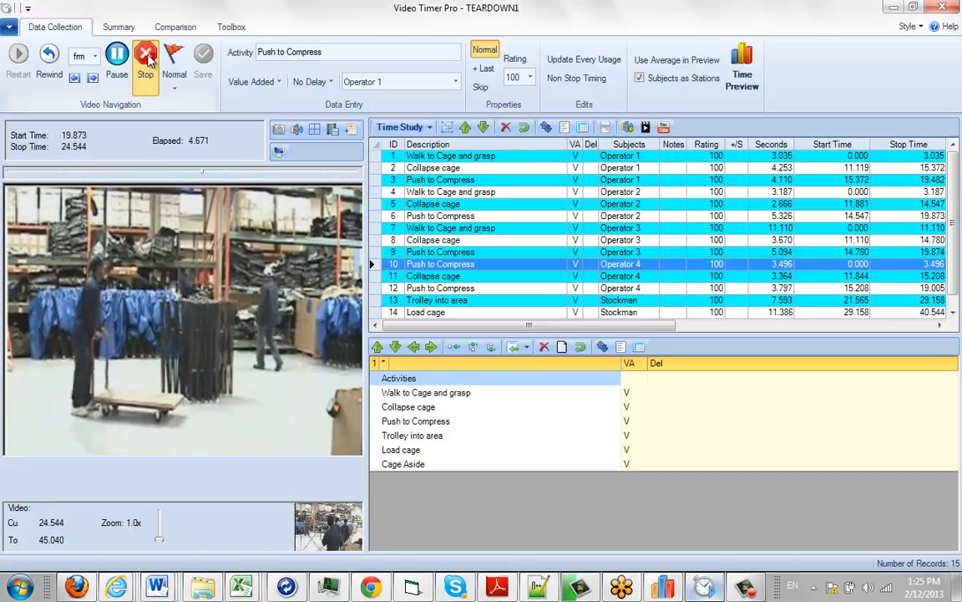
pyautogui.click(145, 56)
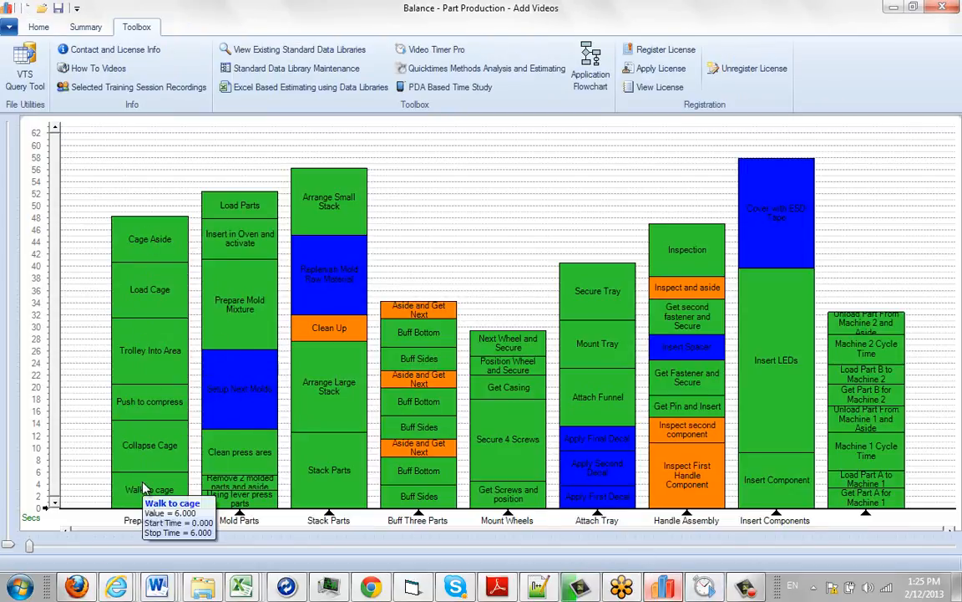
pyautogui.moveTo(141, 245)
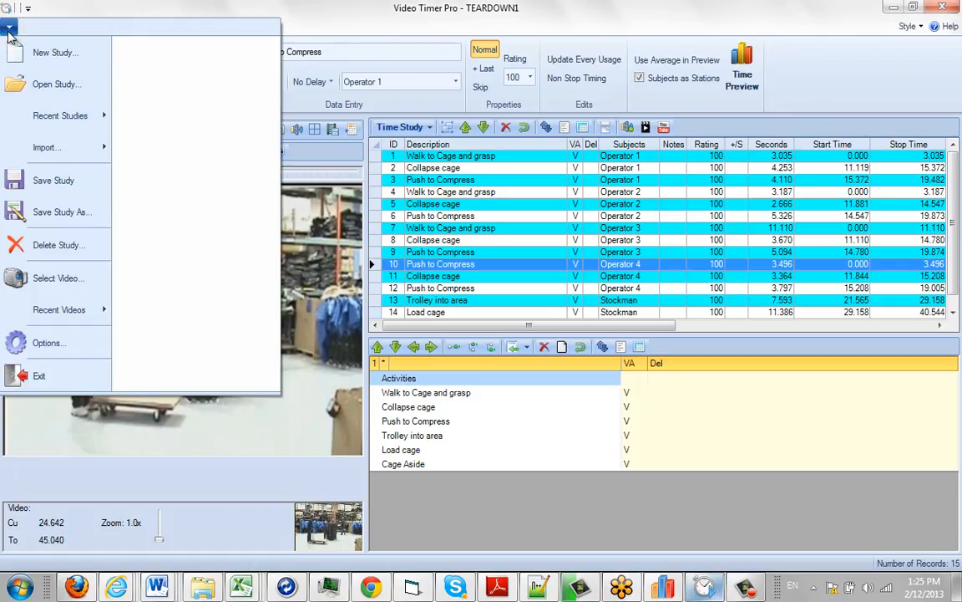
# Re-save the study as TEARDOWN1.vidx, confirming replacement of the existing file
pyautogui.click(61, 211)
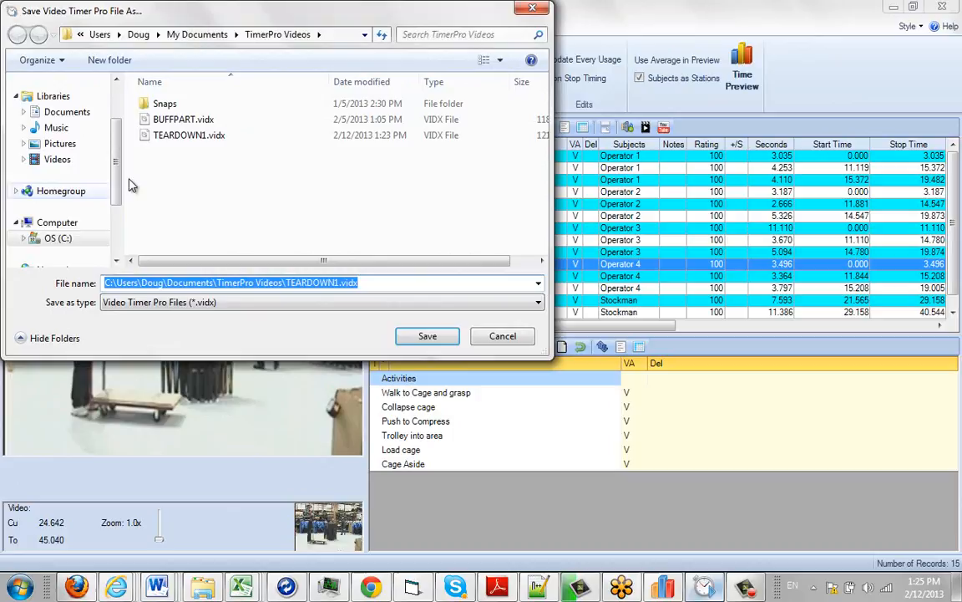
pyautogui.click(427, 335)
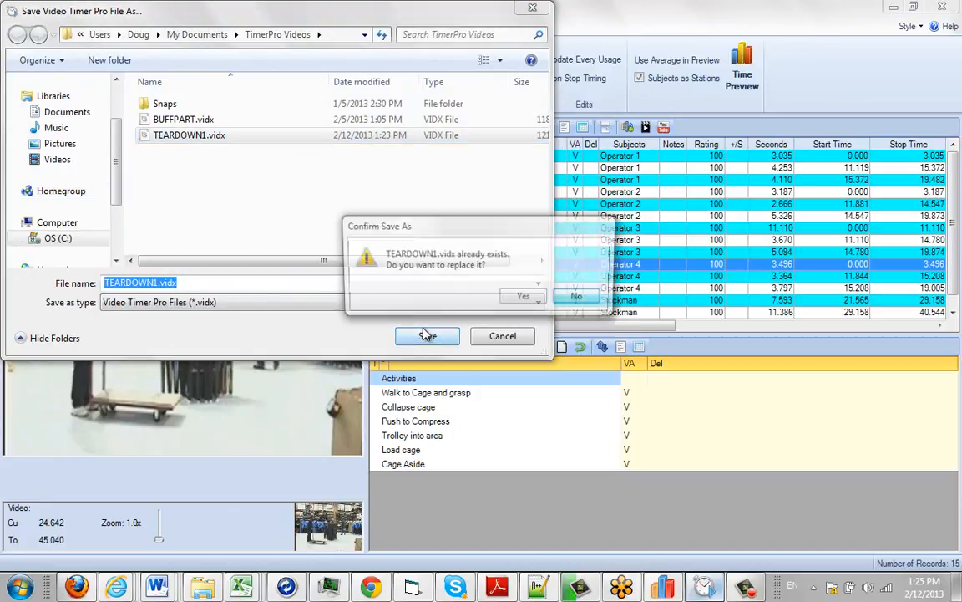
pyautogui.click(523, 295)
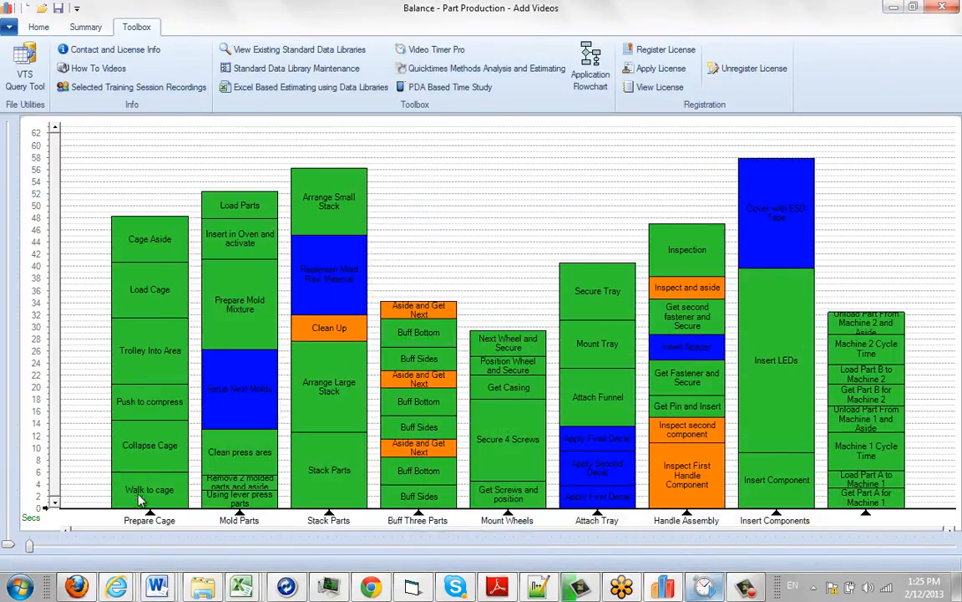
pyautogui.moveTo(149, 472)
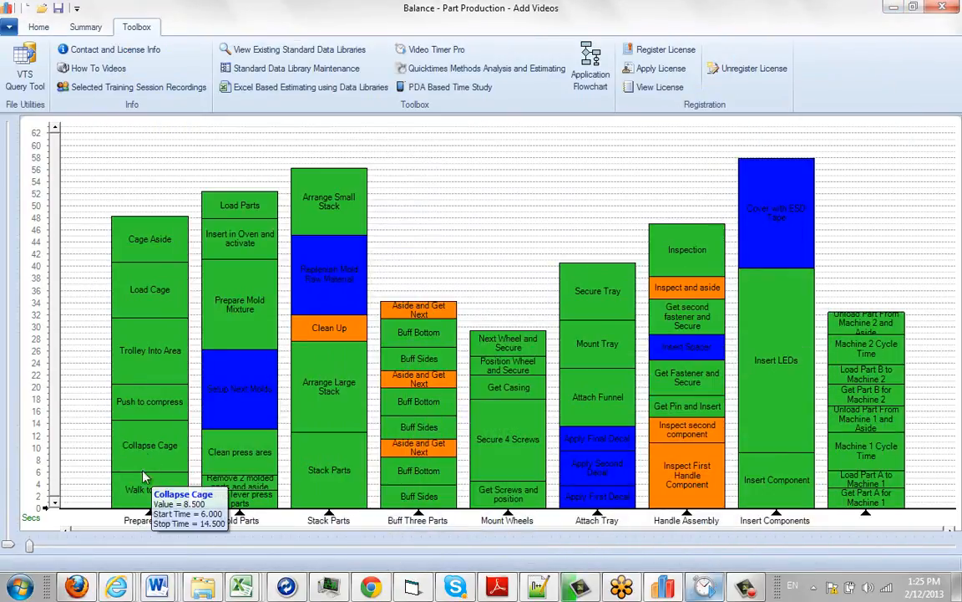
pyautogui.moveTo(138, 493)
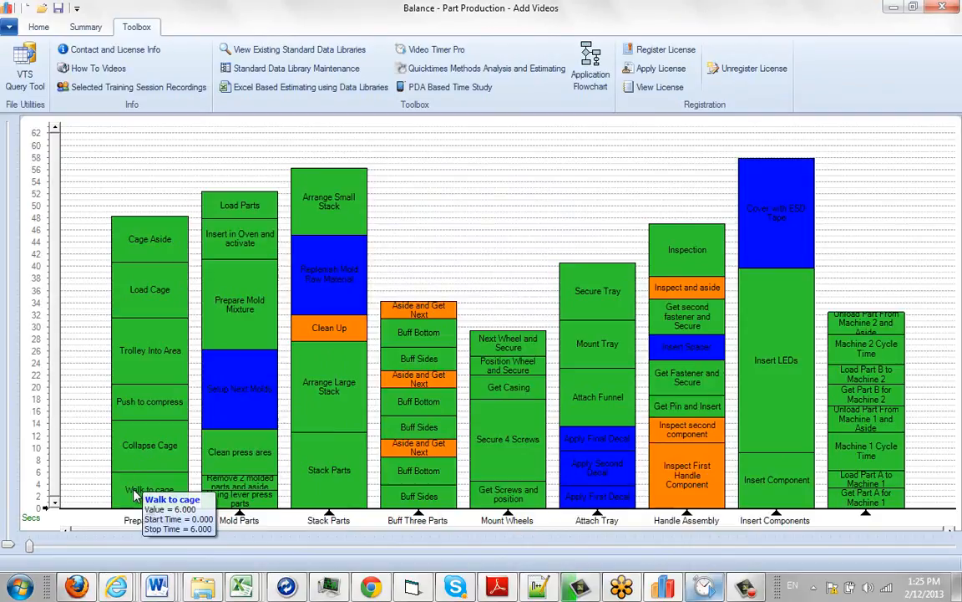
# Open Edit Media for Prepare Cage's Walk to cage block via its context menu
pyautogui.rightClick(138, 489)
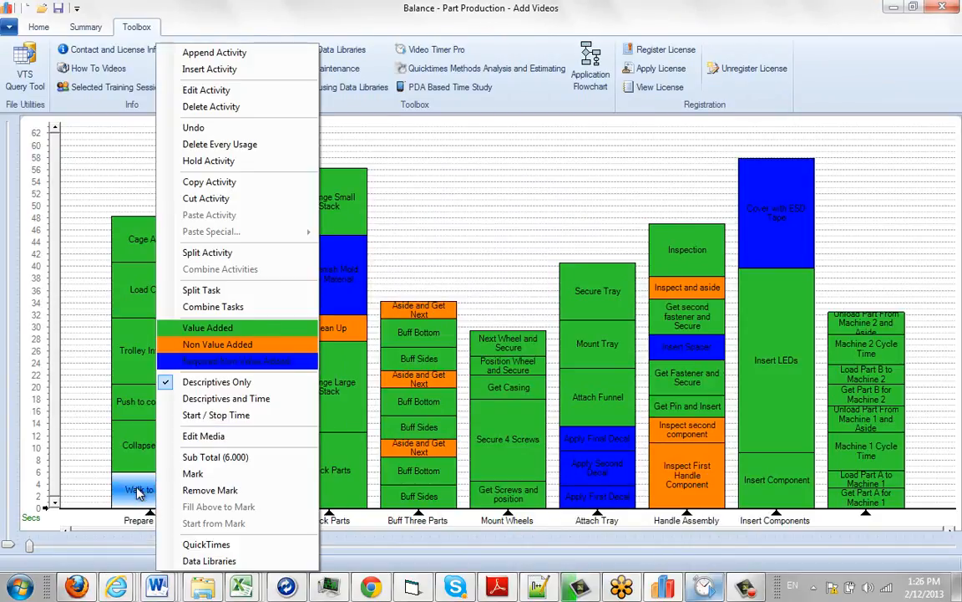
pyautogui.moveTo(203, 435)
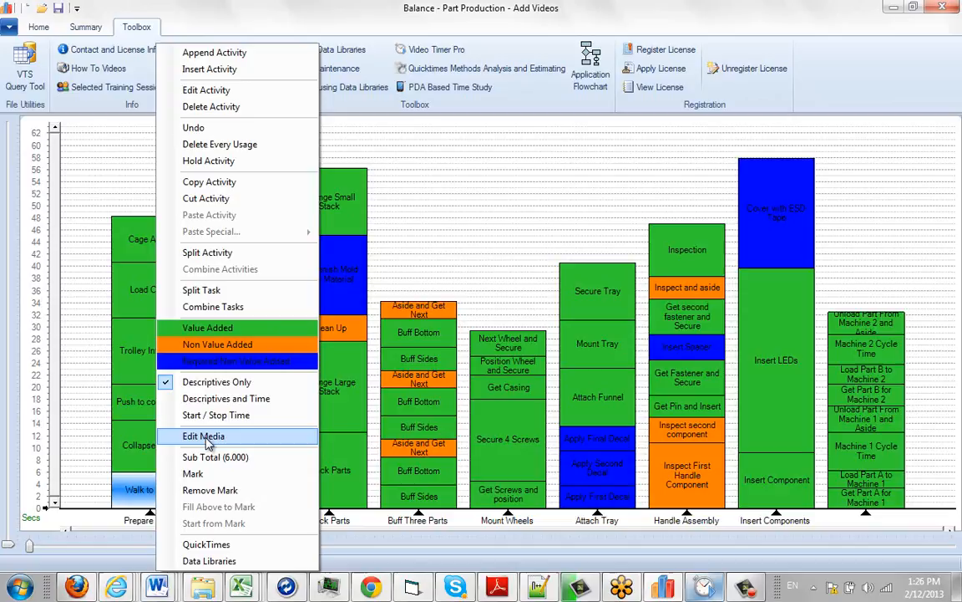
pyautogui.click(204, 435)
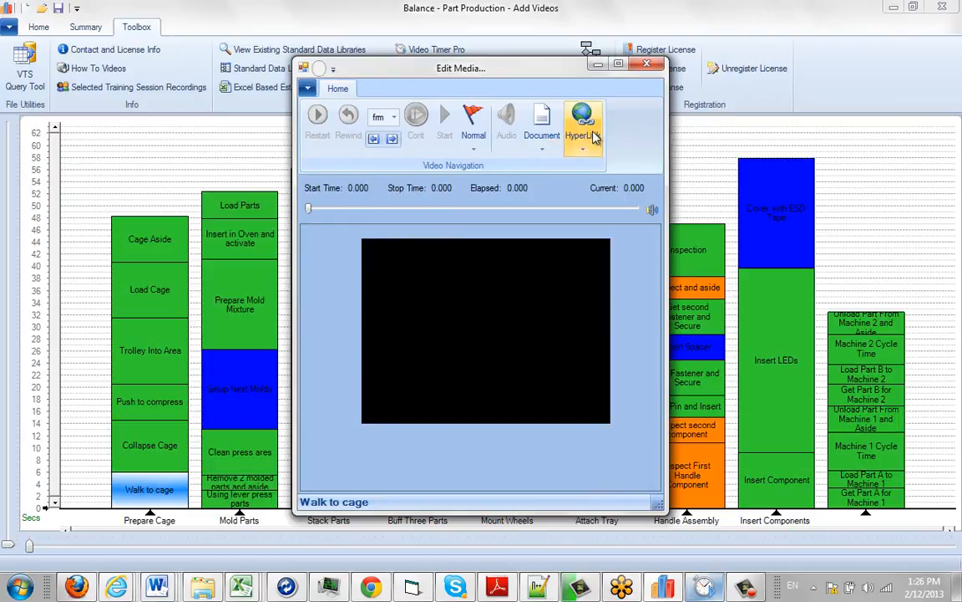
pyautogui.moveTo(246, 121)
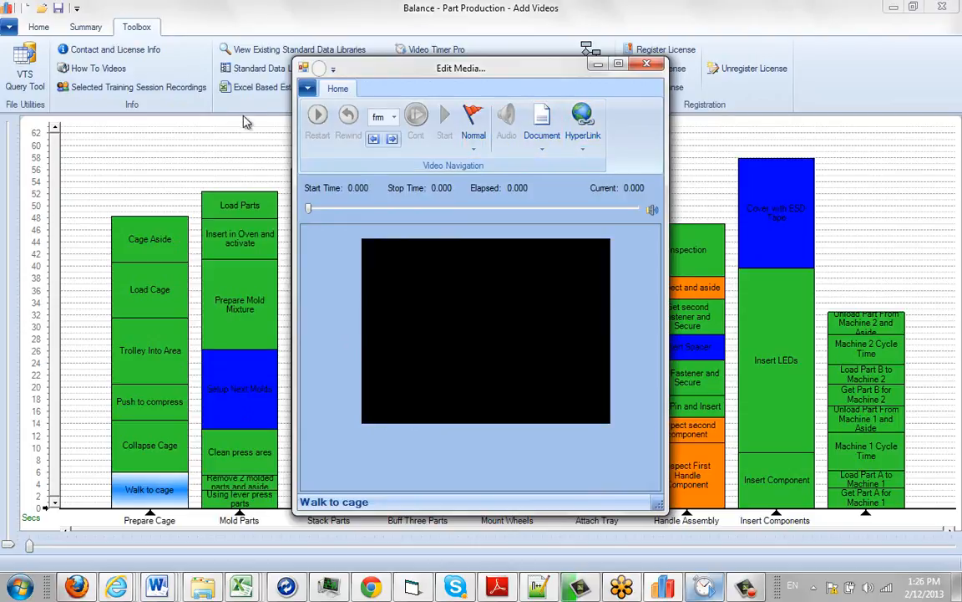
# Import VTS times from TEARDOWN1.vidx in Documents > TimerPro Videos
pyautogui.click(307, 89)
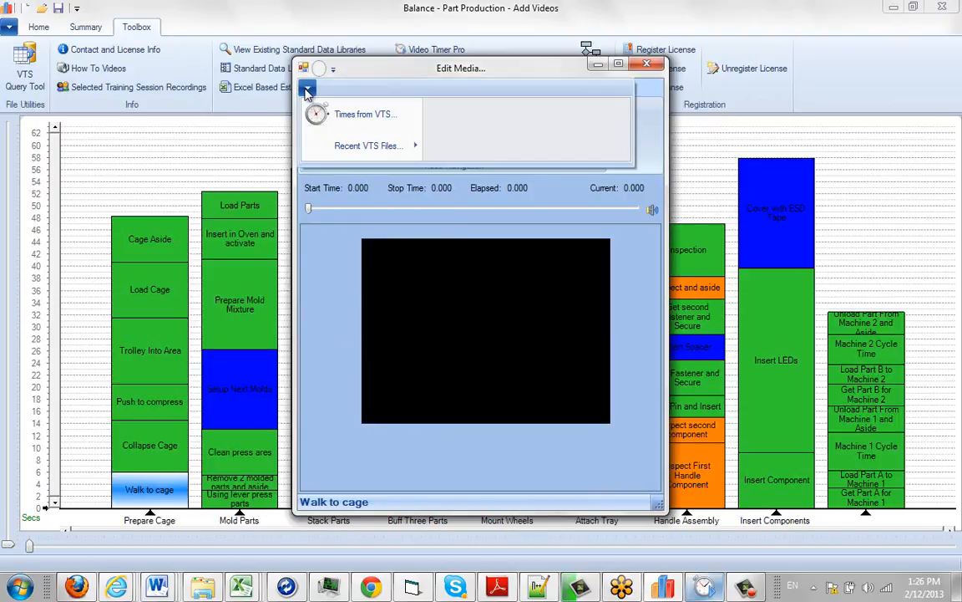
pyautogui.moveTo(362, 114)
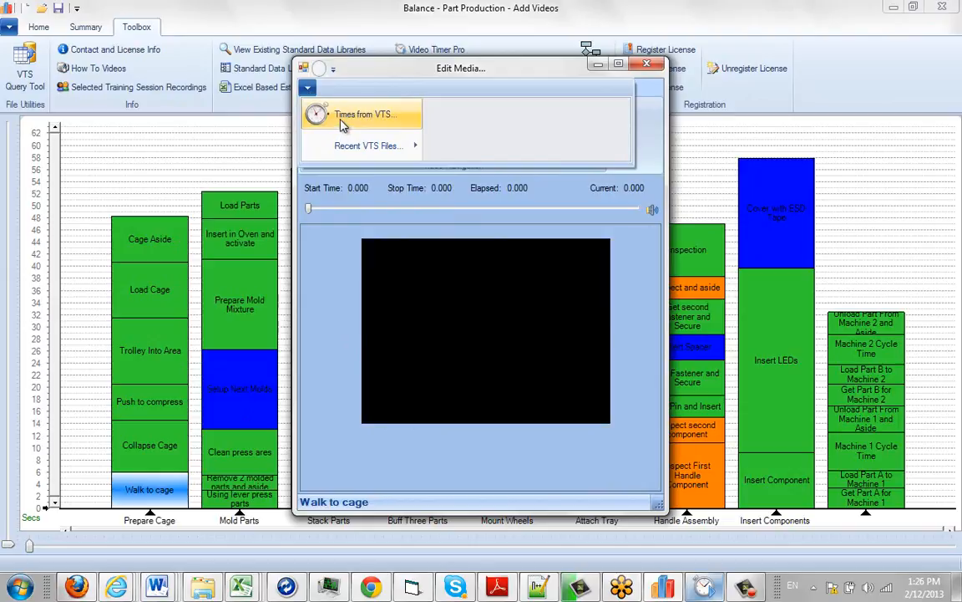
pyautogui.click(362, 113)
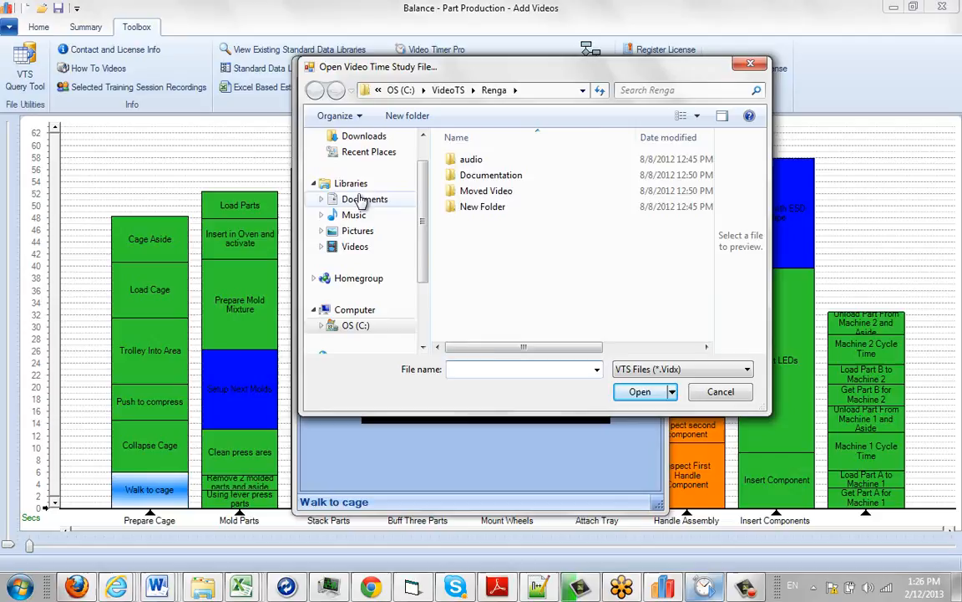
pyautogui.click(365, 199)
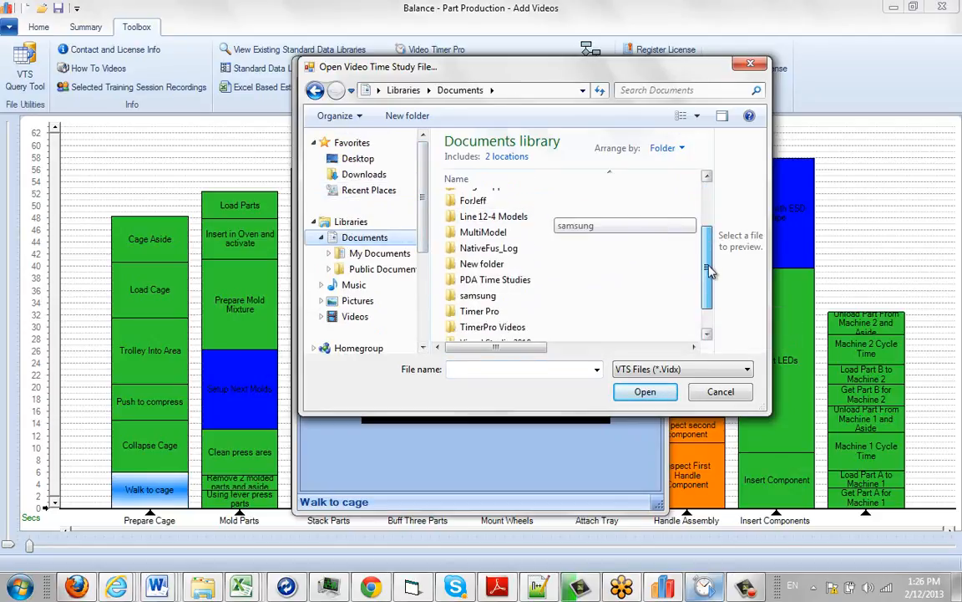
pyautogui.doubleClick(492, 327)
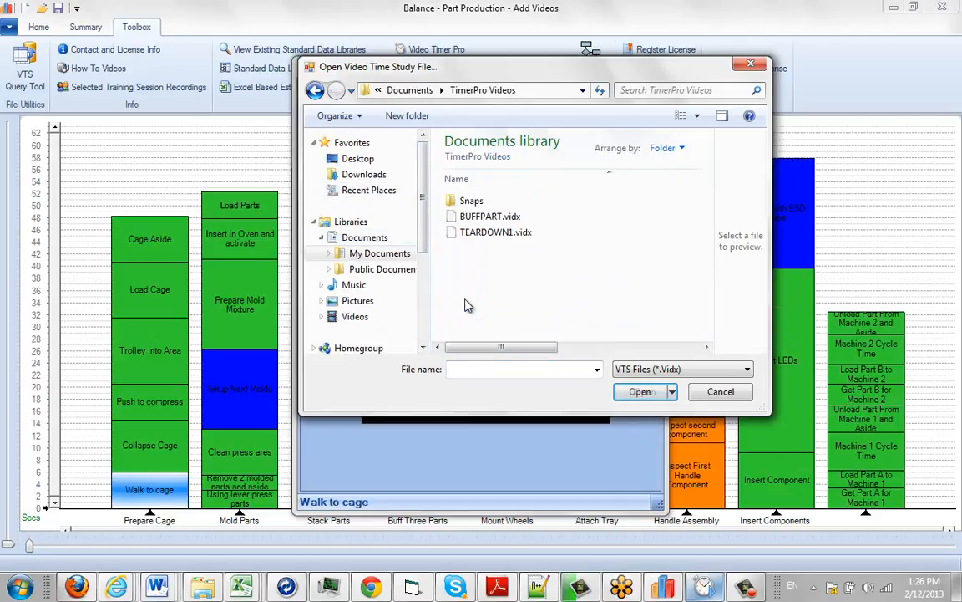
pyautogui.click(496, 231)
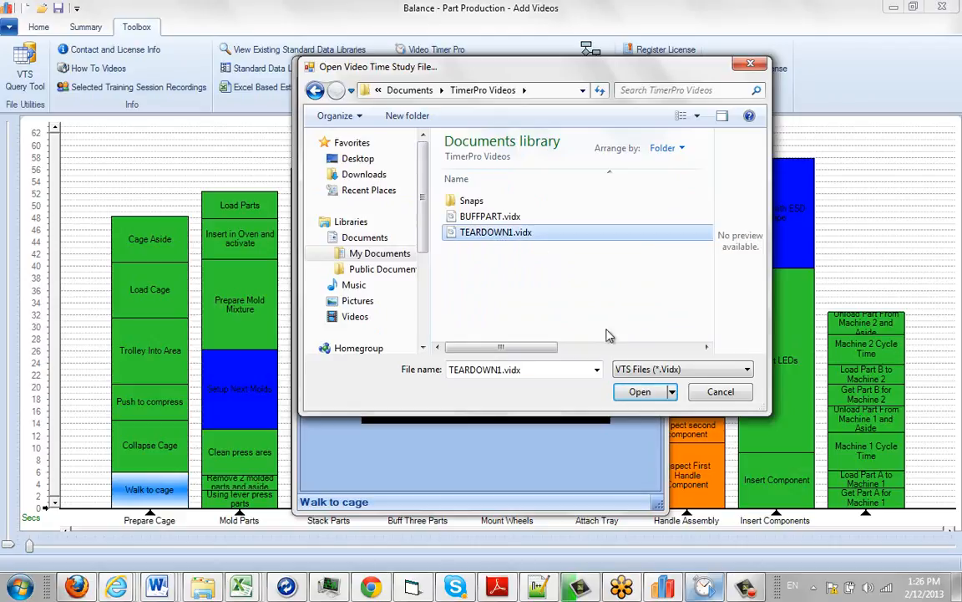
pyautogui.click(640, 391)
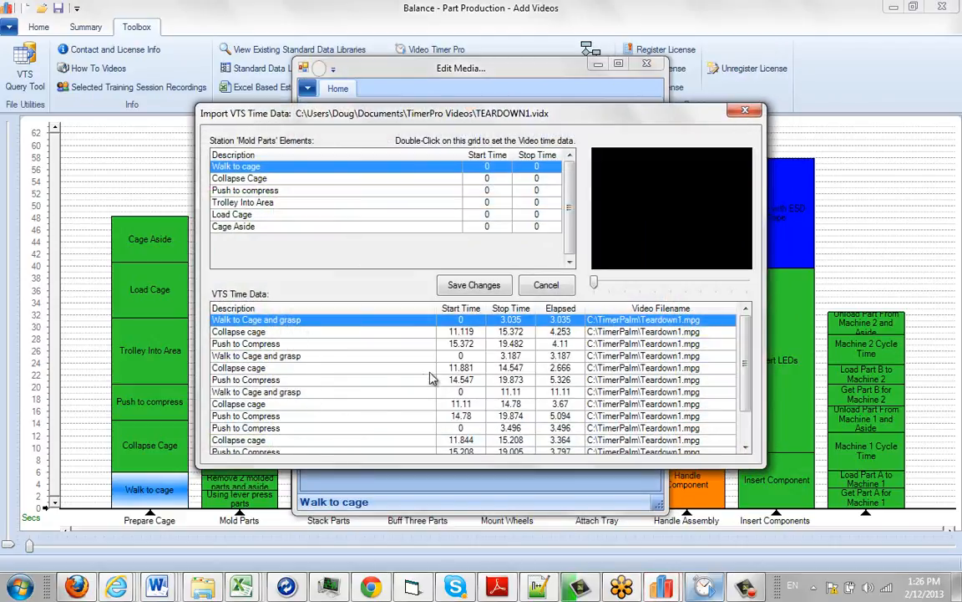
pyautogui.moveTo(464, 374)
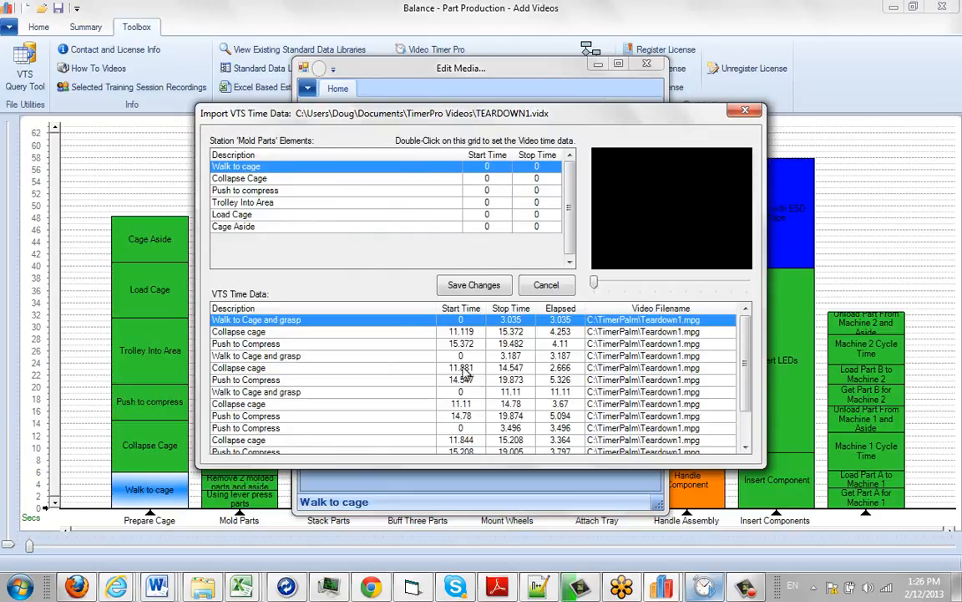
pyautogui.moveTo(318, 172)
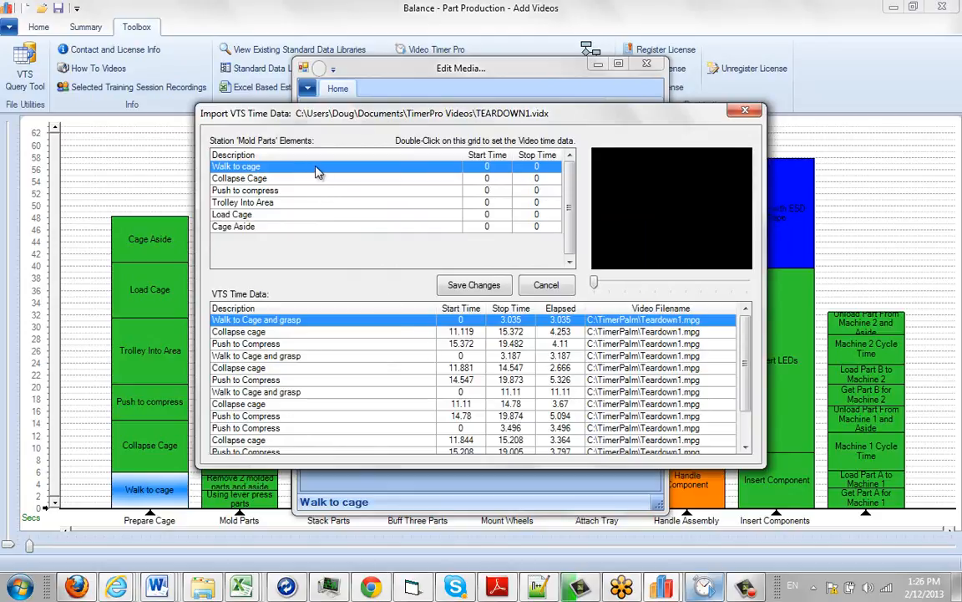
pyautogui.moveTo(293, 411)
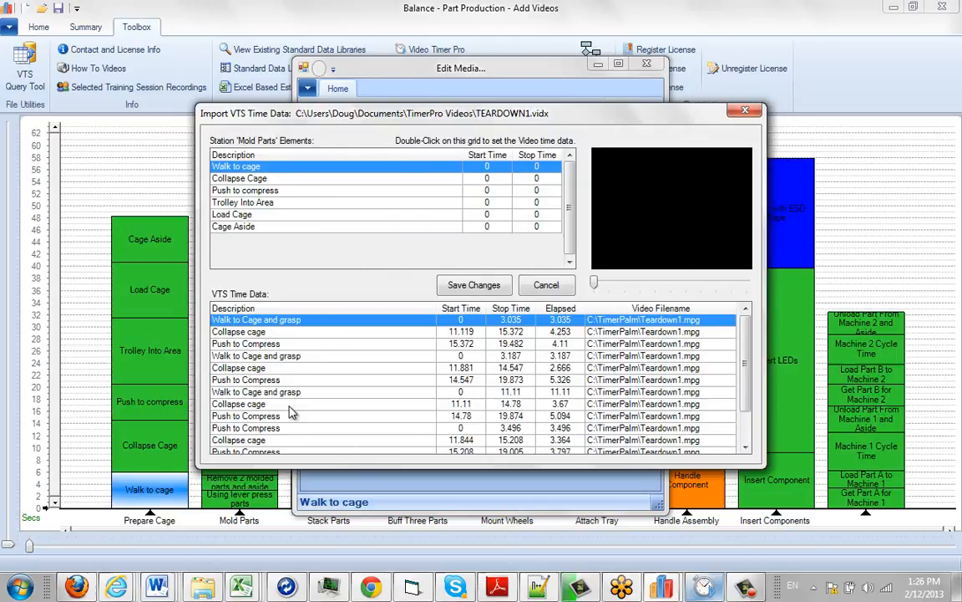
pyautogui.moveTo(299, 428)
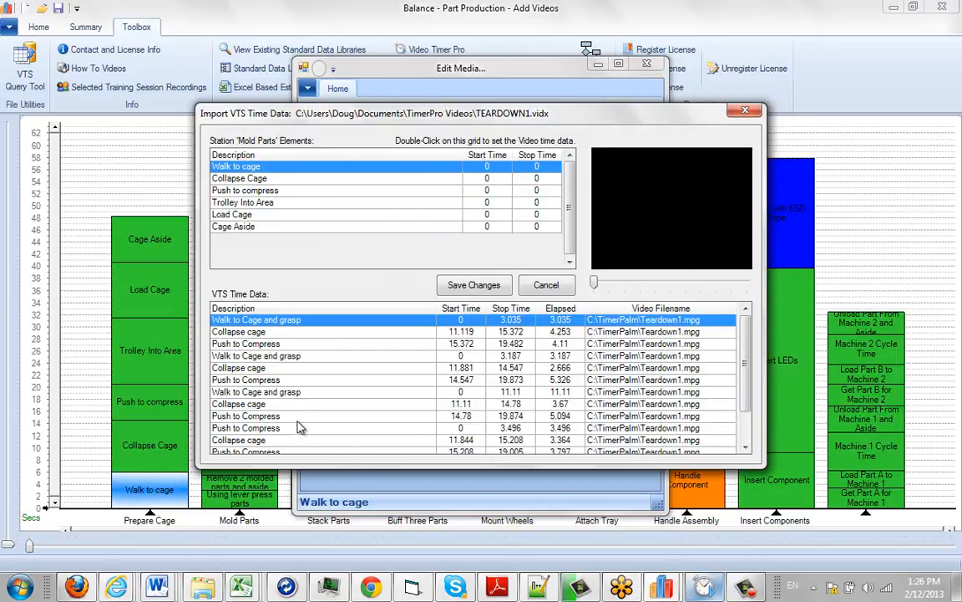
pyautogui.moveTo(288, 356)
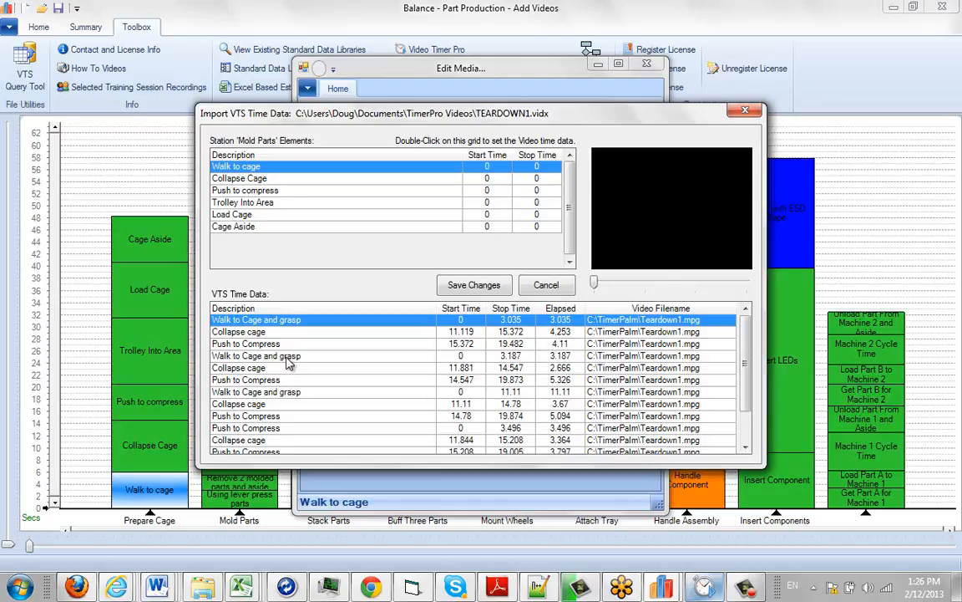
# Assign the 'Walk to Cage and grasp' row (0–3.187 s) to Walk to cage and save
pyautogui.click(284, 356)
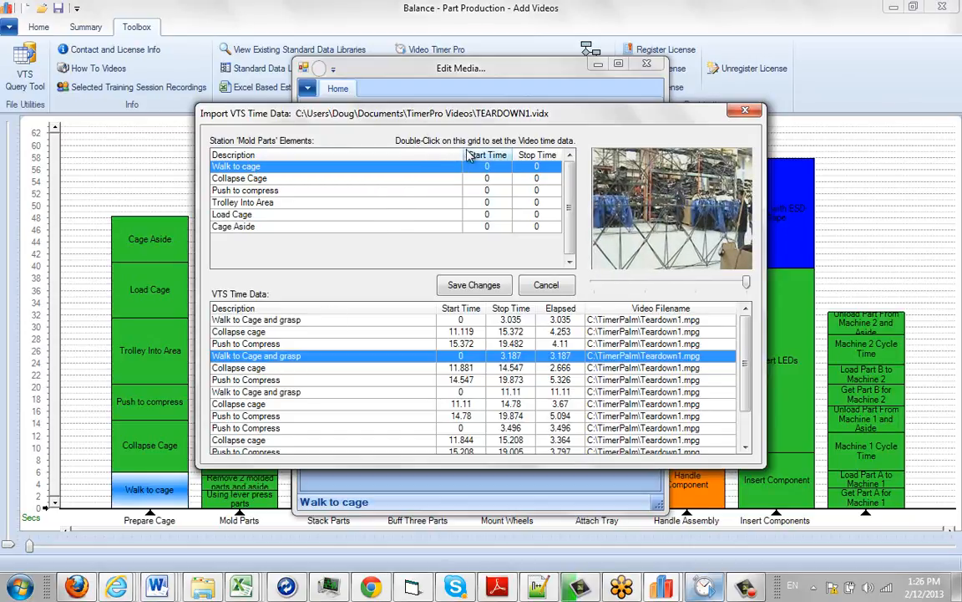
pyautogui.moveTo(435, 162)
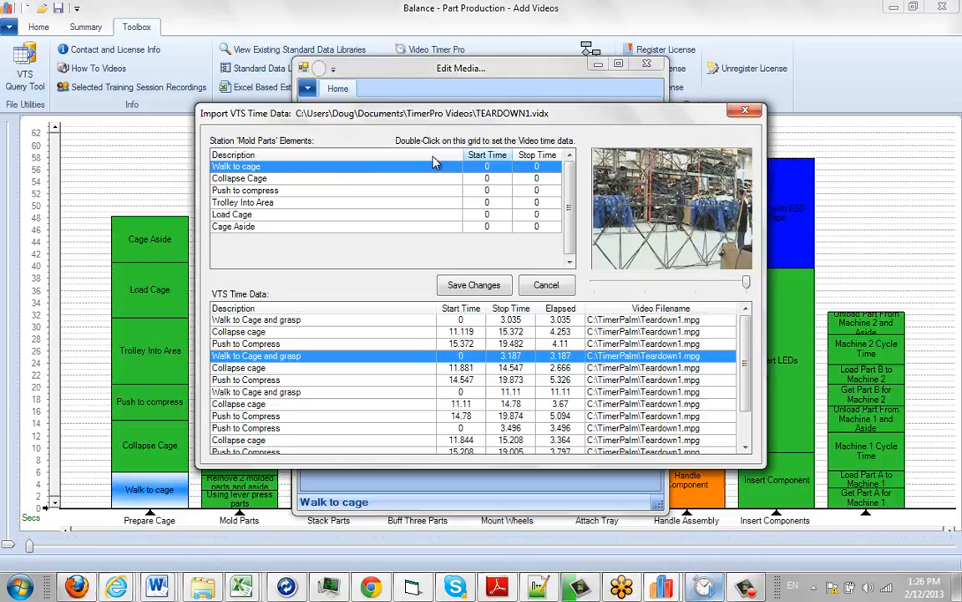
pyautogui.moveTo(292, 171)
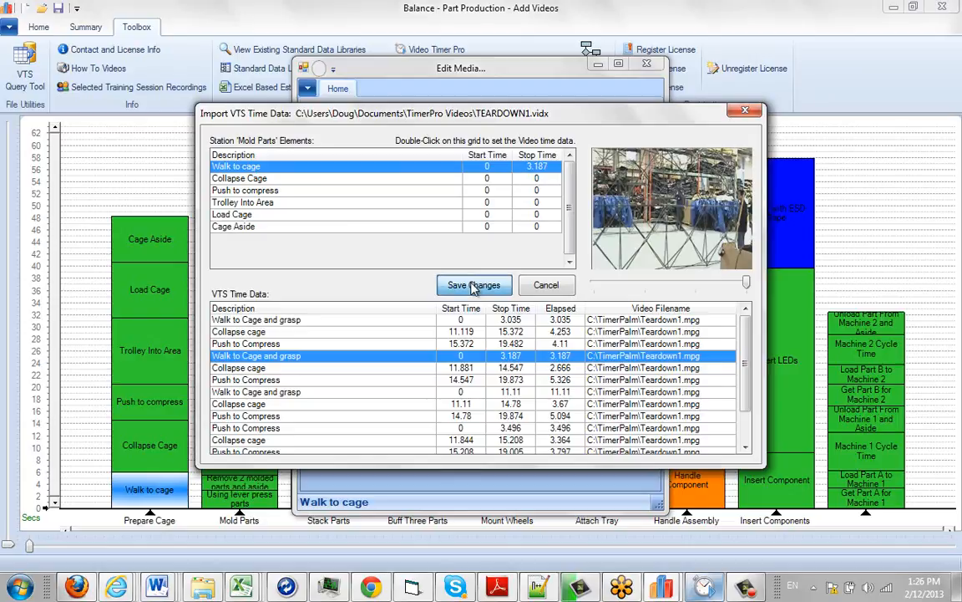
pyautogui.click(473, 285)
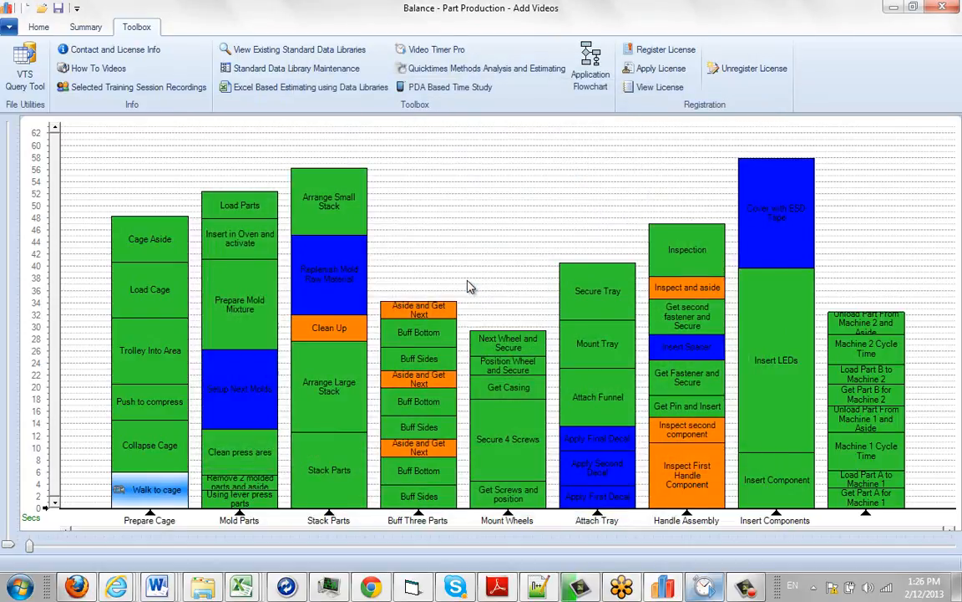
pyautogui.moveTo(164, 454)
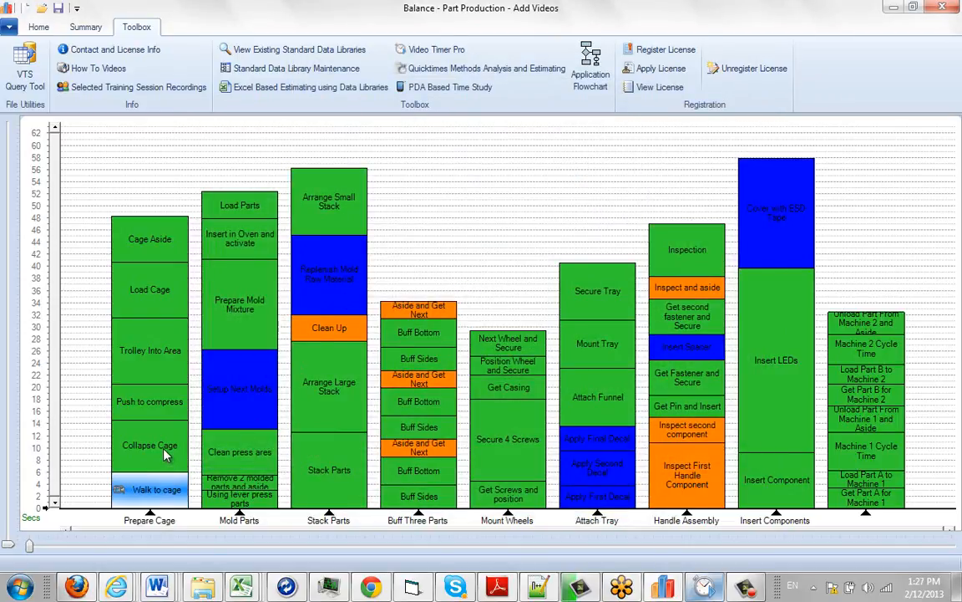
pyautogui.moveTo(163, 452)
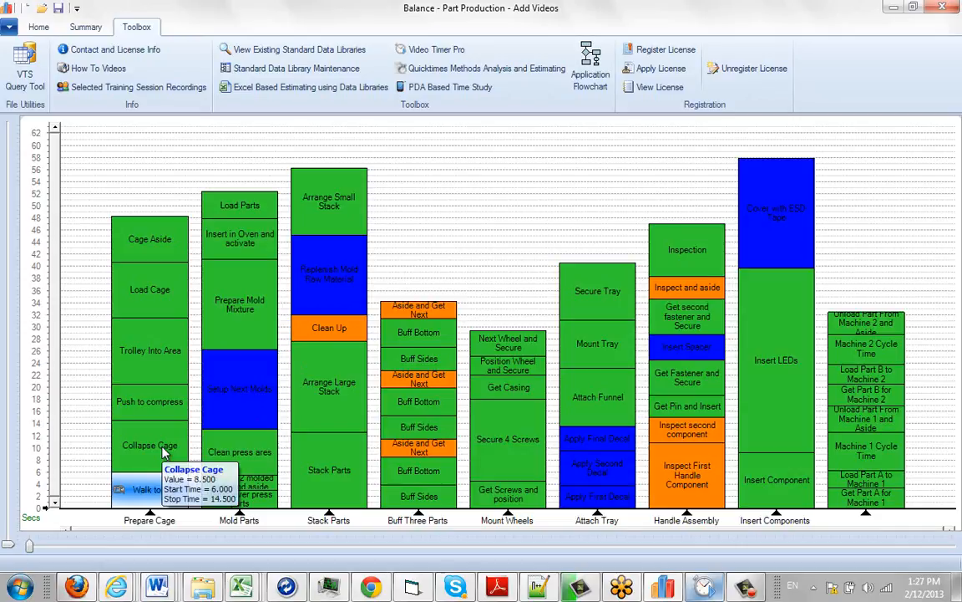
# Bring up the Collapse Cage block's context menu for editing its media
pyautogui.rightClick(149, 444)
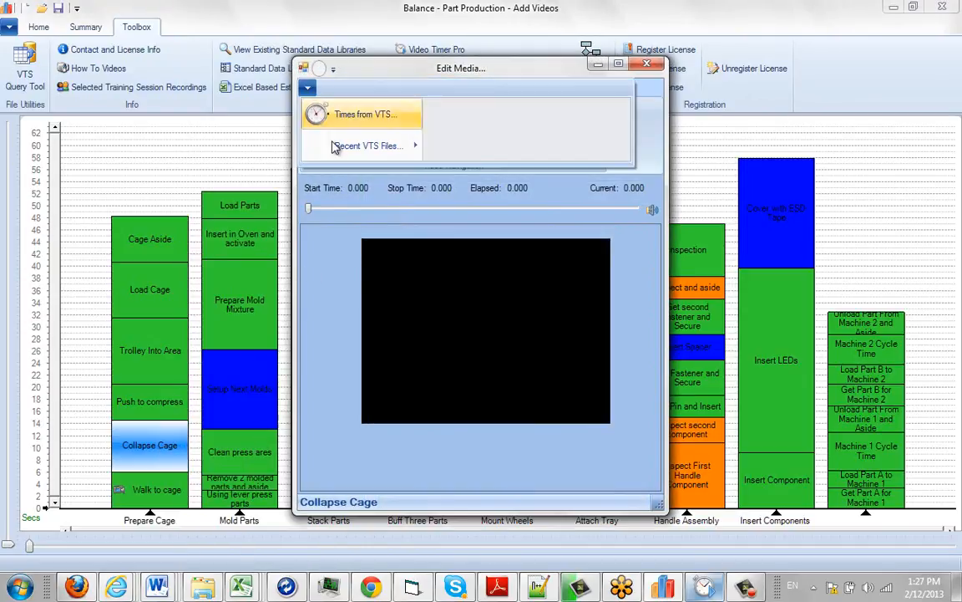
# Match the remaining cage elements to TEARDOWN1 rows, ending with Cage Aside at 40.544–44.977 s
pyautogui.click(364, 113)
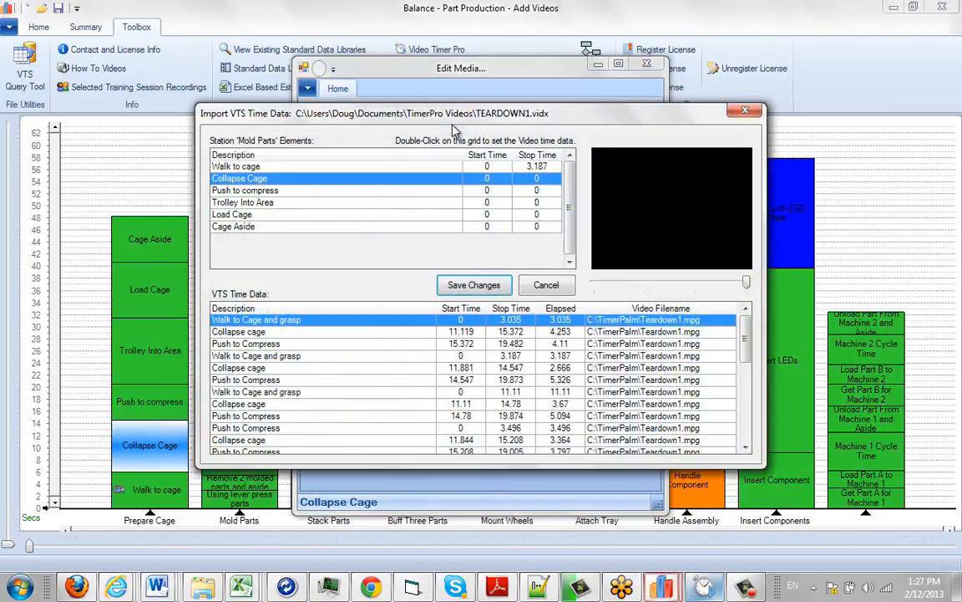
pyautogui.moveTo(347, 338)
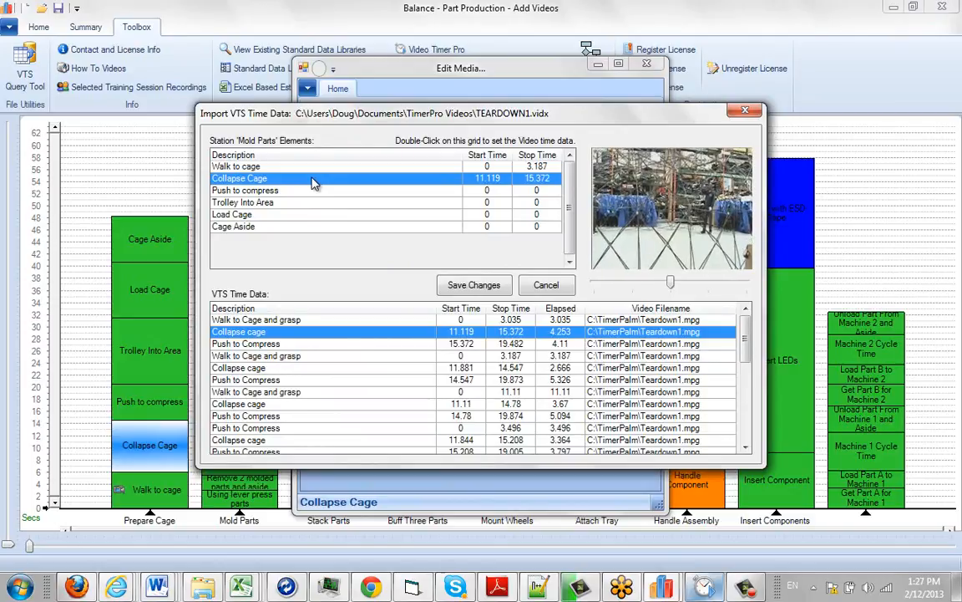
pyautogui.click(244, 189)
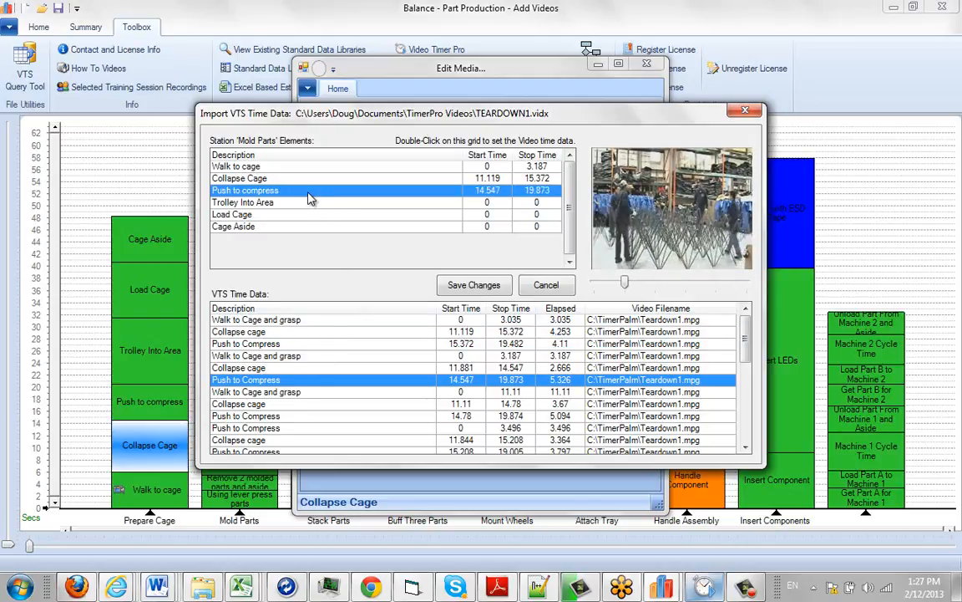
pyautogui.click(243, 202)
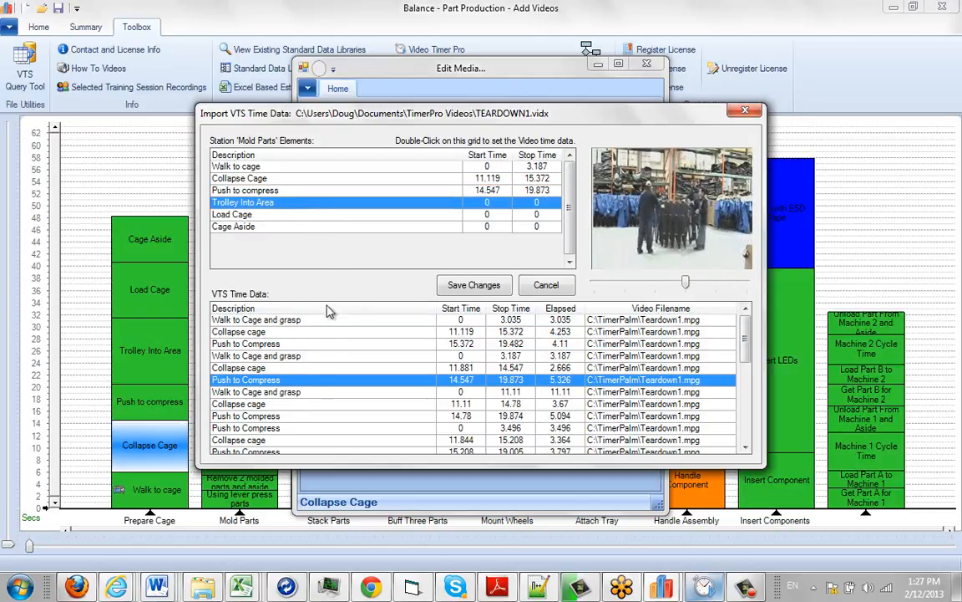
pyautogui.scroll(-3)
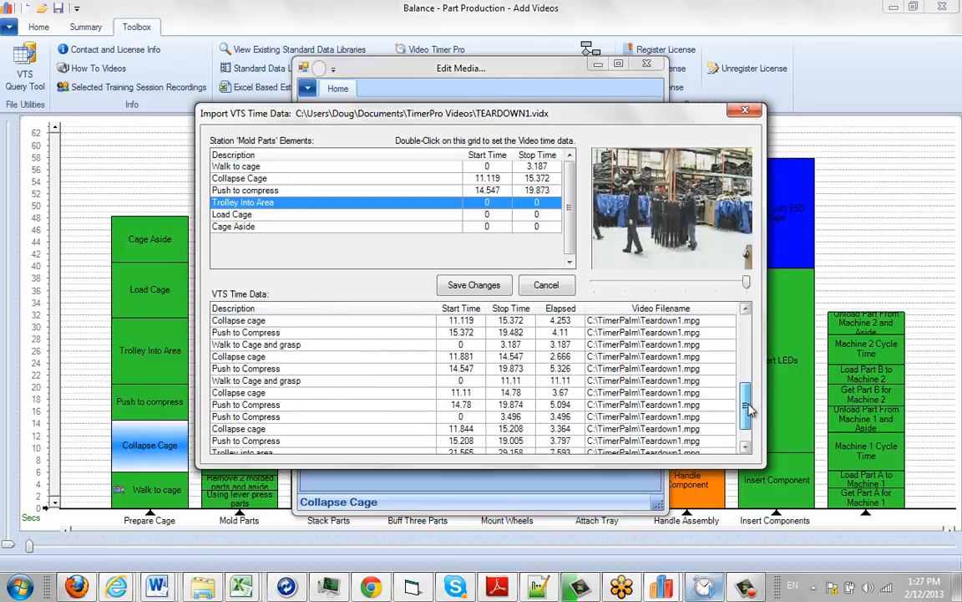
pyautogui.scroll(-3)
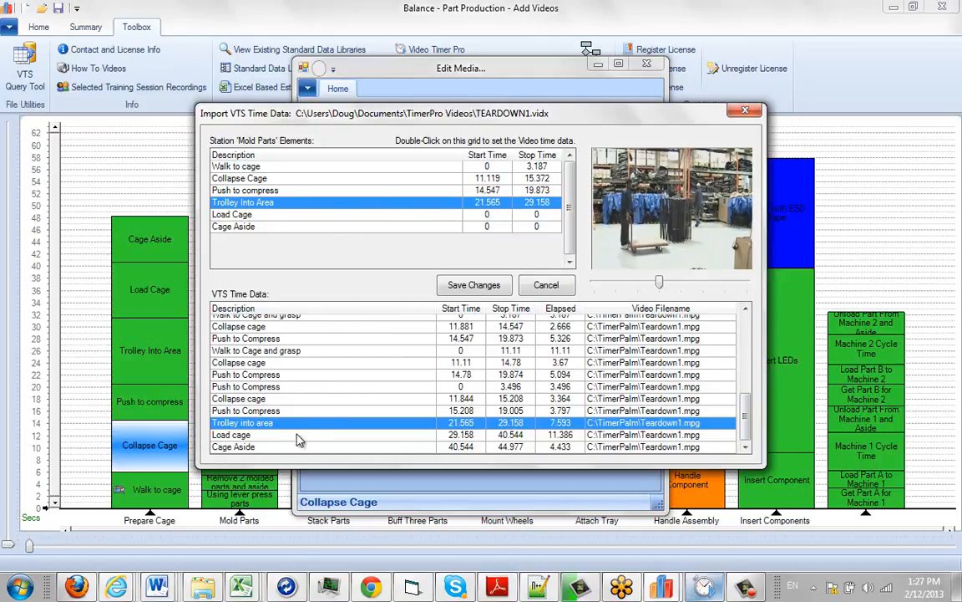
pyautogui.click(301, 434)
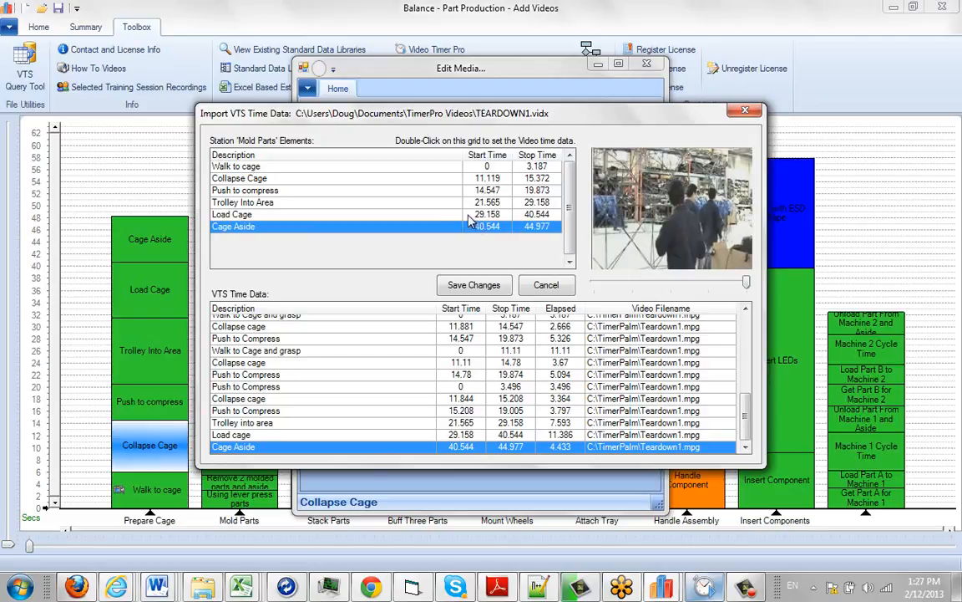
pyautogui.moveTo(447, 198)
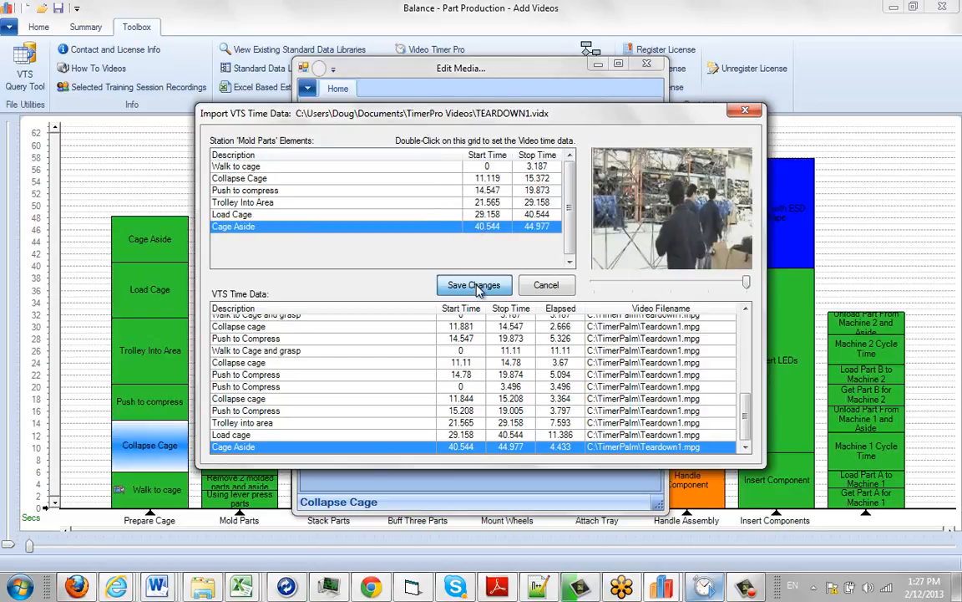
# Save the imported TEARDOWN1 times for all six Prepare Cage elements
pyautogui.click(474, 284)
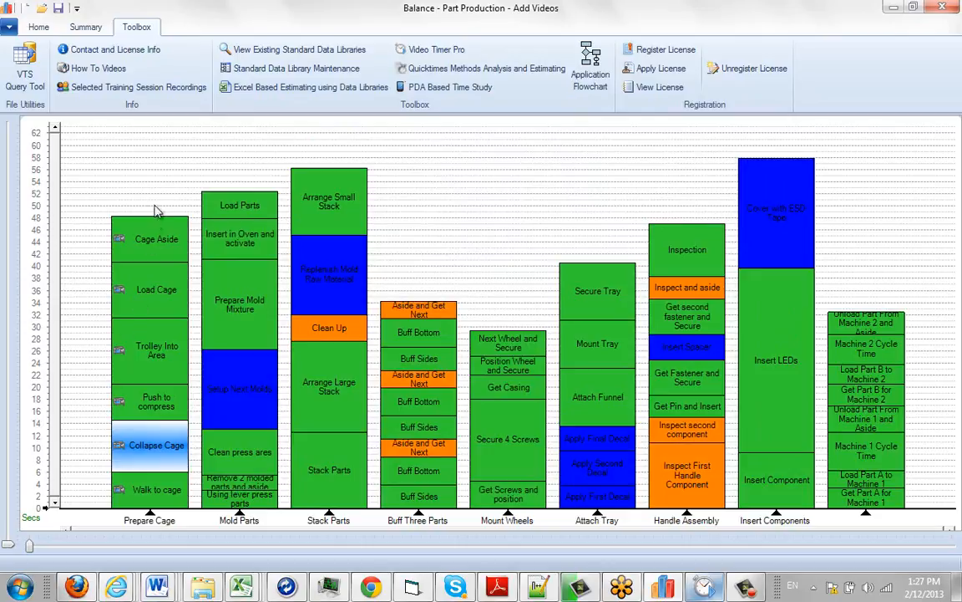
pyautogui.moveTo(142, 347)
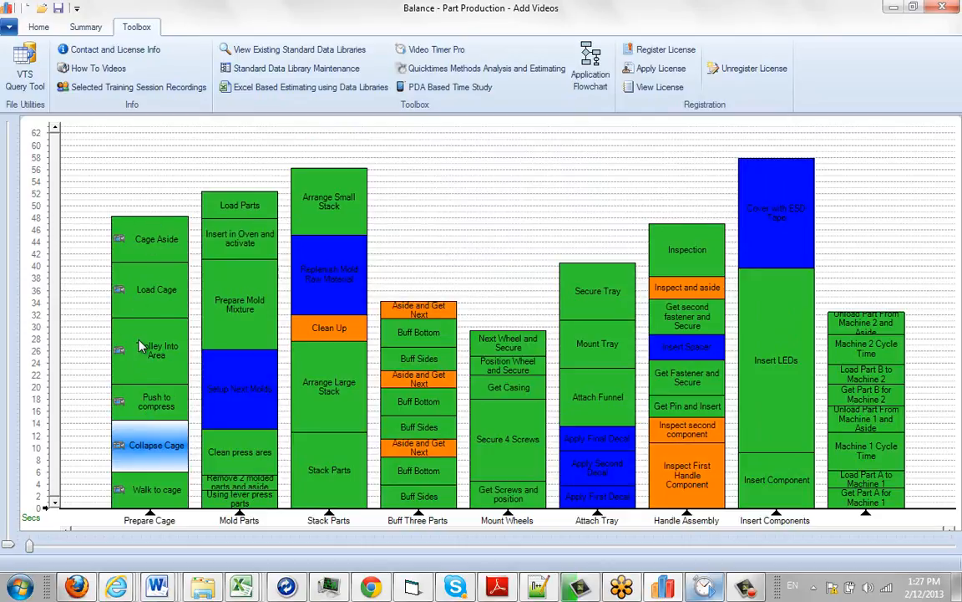
pyautogui.moveTo(253, 294)
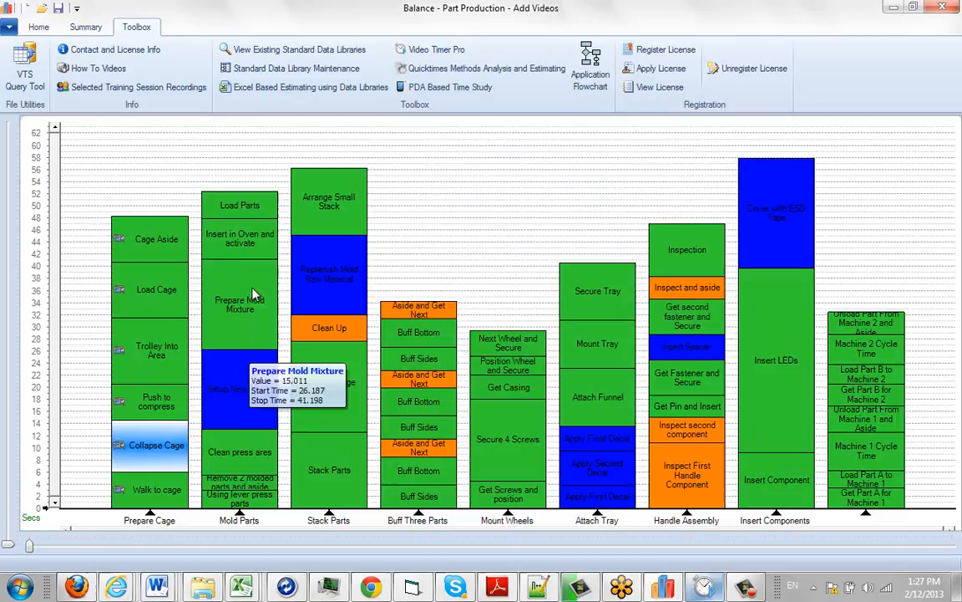
pyautogui.moveTo(396, 245)
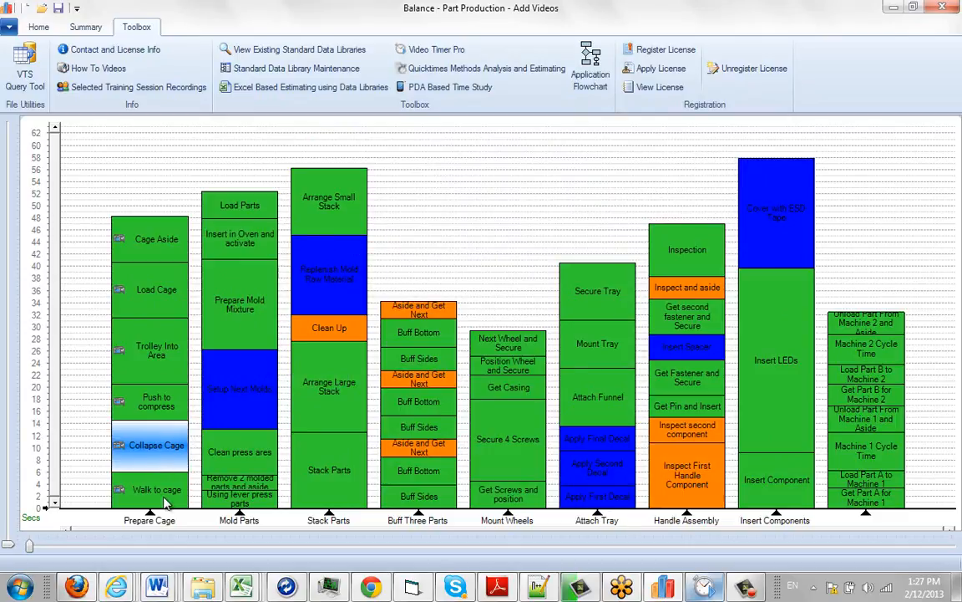
pyautogui.rightClick(157, 489)
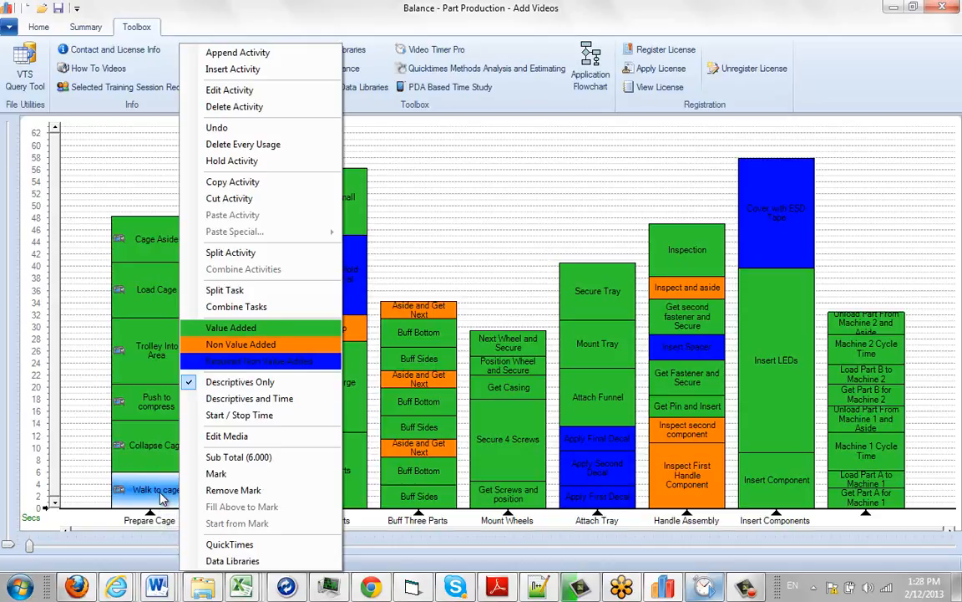
# Reopen TEARDOWN1.vidx from Recent VTS Files in Walk to cage's Edit Media
pyautogui.click(226, 436)
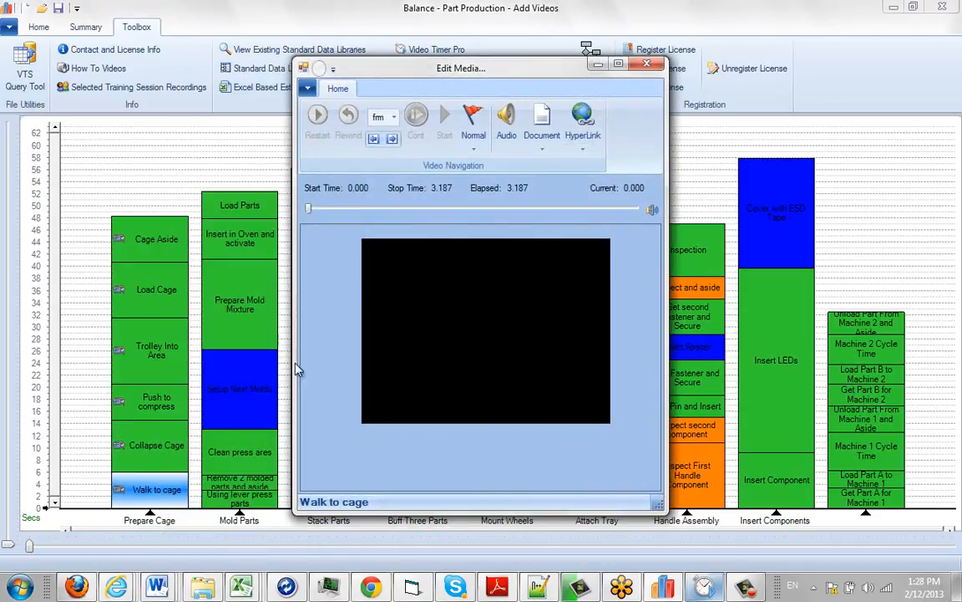
pyautogui.click(307, 88)
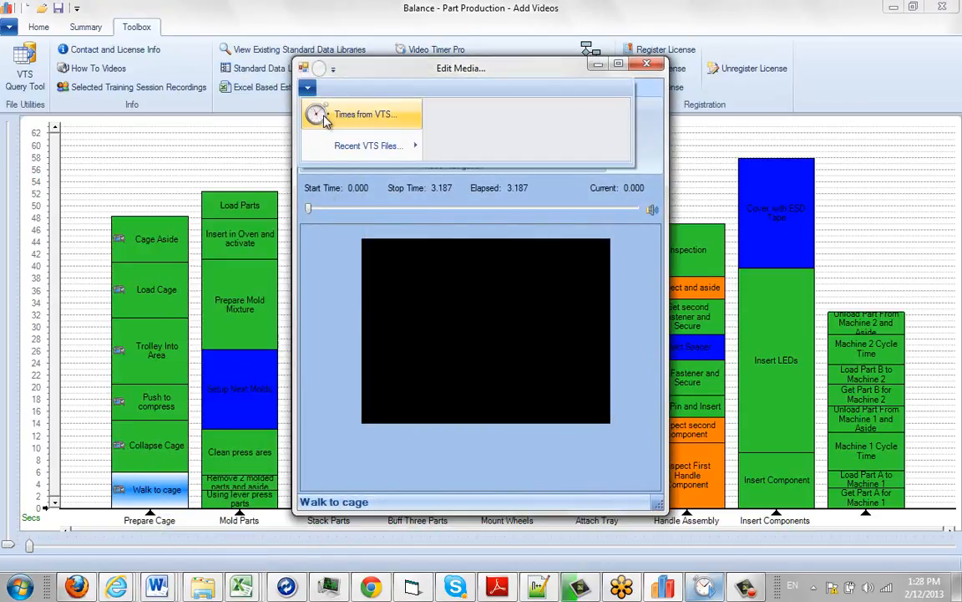
pyautogui.click(368, 145)
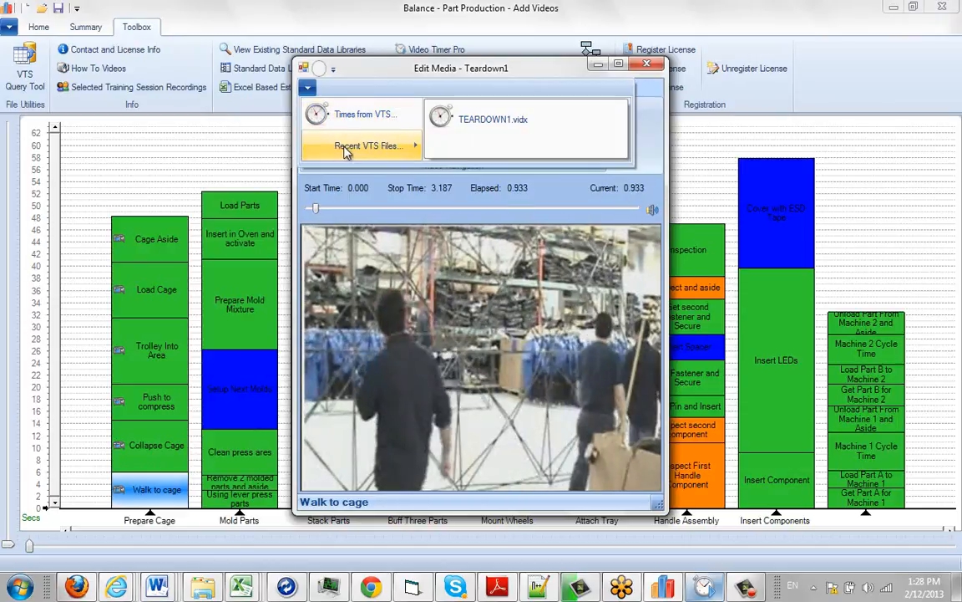
pyautogui.click(367, 145)
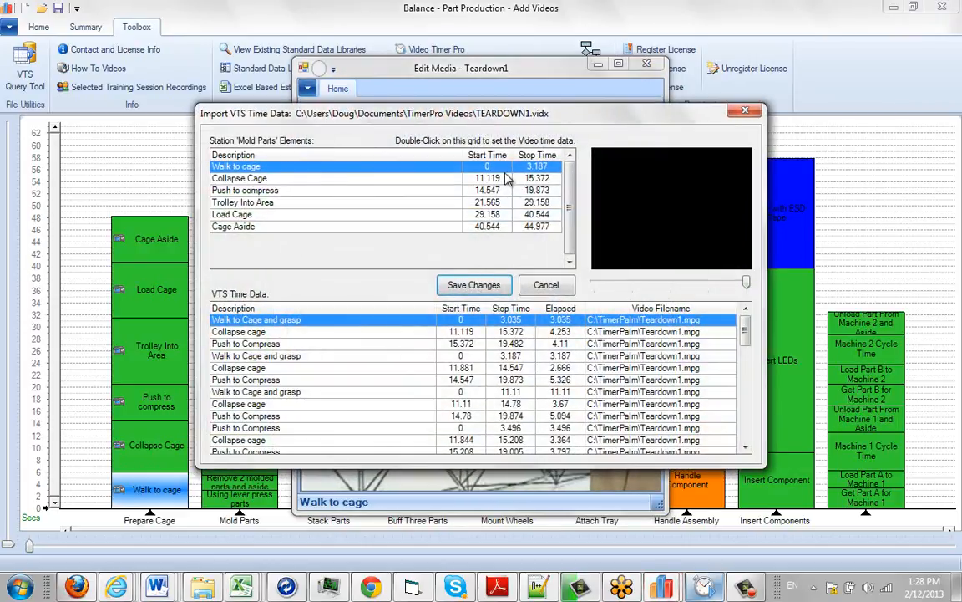
pyautogui.moveTo(484, 409)
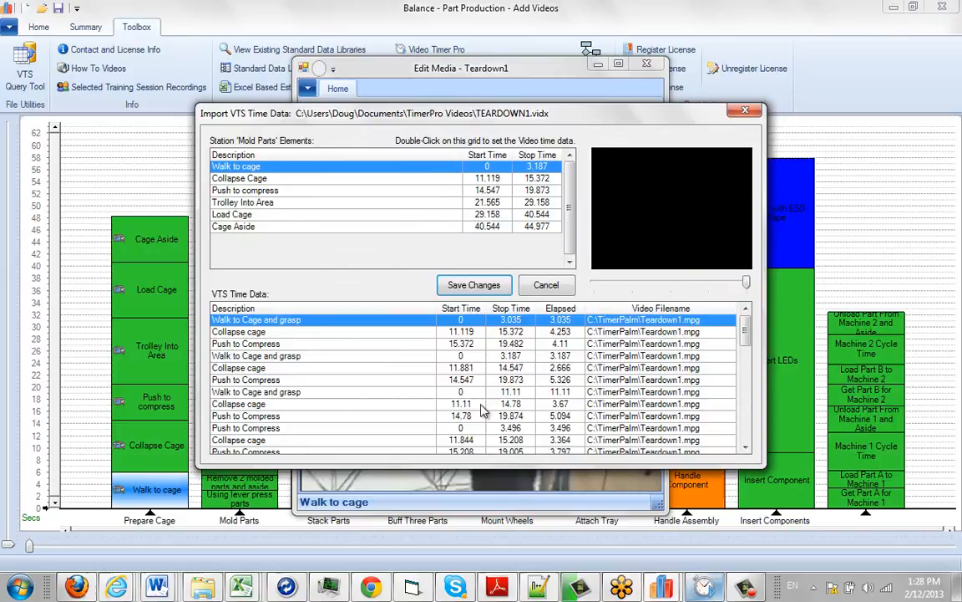
pyautogui.moveTo(455, 205)
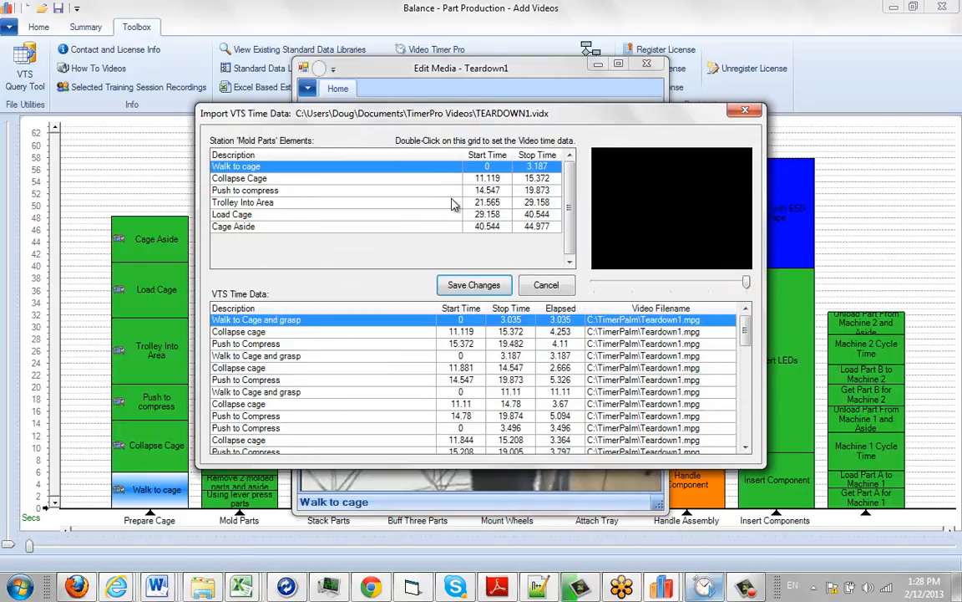
pyautogui.moveTo(426, 207)
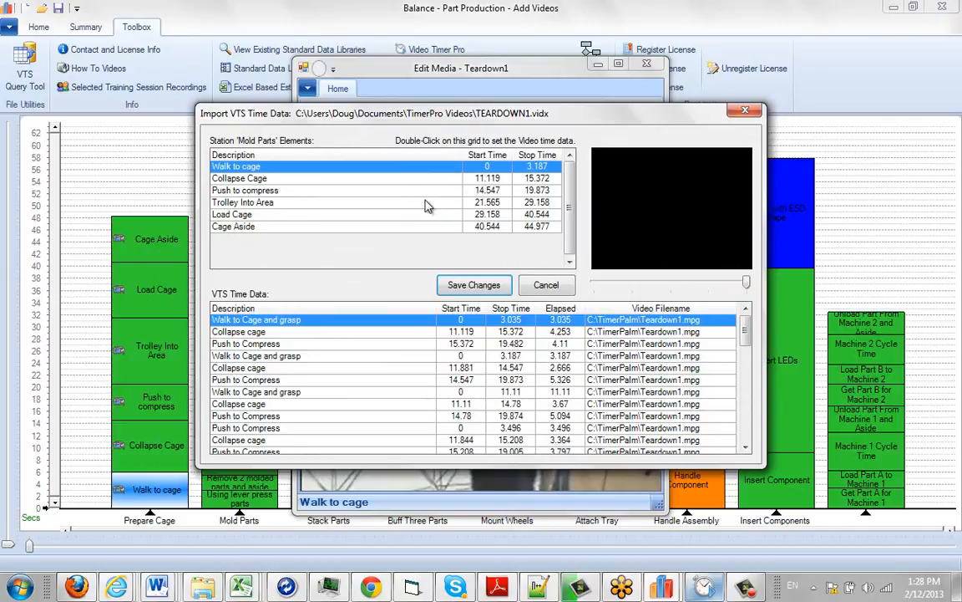